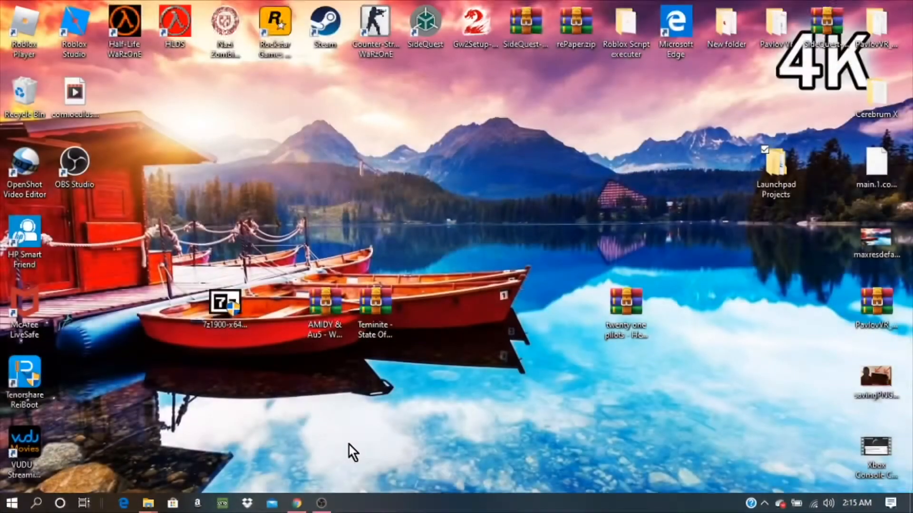
{"action": "mouse_move", "coordinate": [296, 503]}
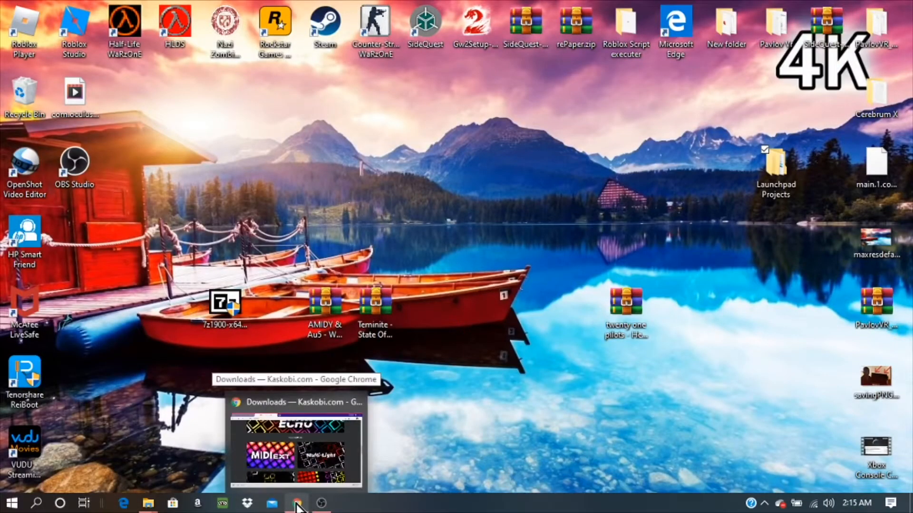
- Launch Ableton Live 10 Lite from the Start apps list and minimize the Kaskobi Chrome window
{"action": "left_click", "coordinate": [297, 442]}
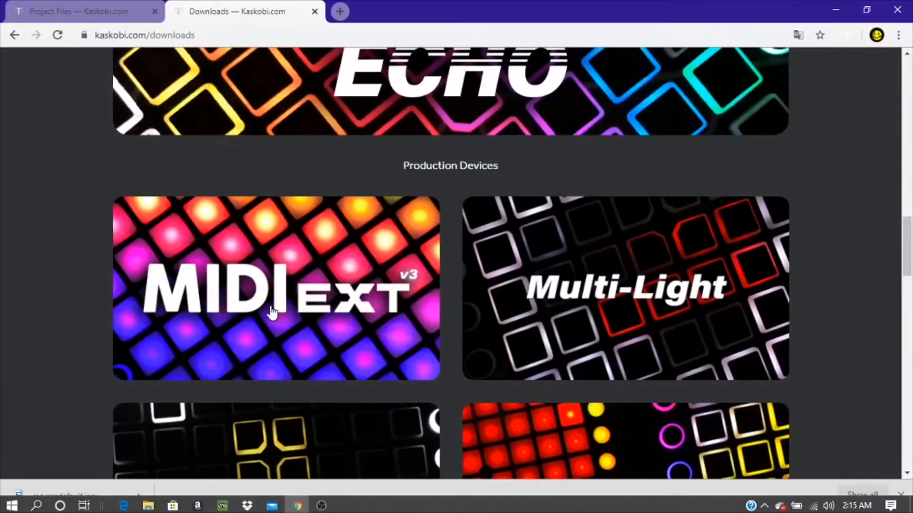
{"action": "left_click", "coordinate": [82, 11]}
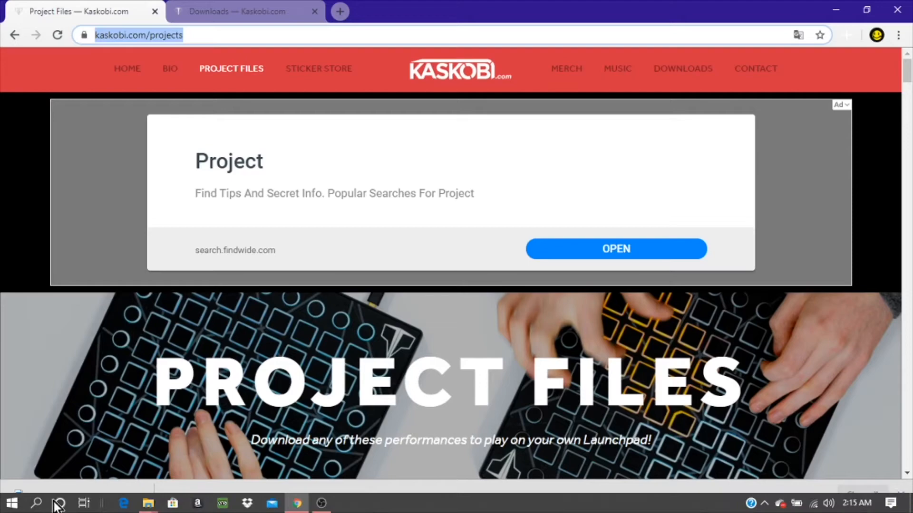
{"action": "left_click", "coordinate": [11, 502]}
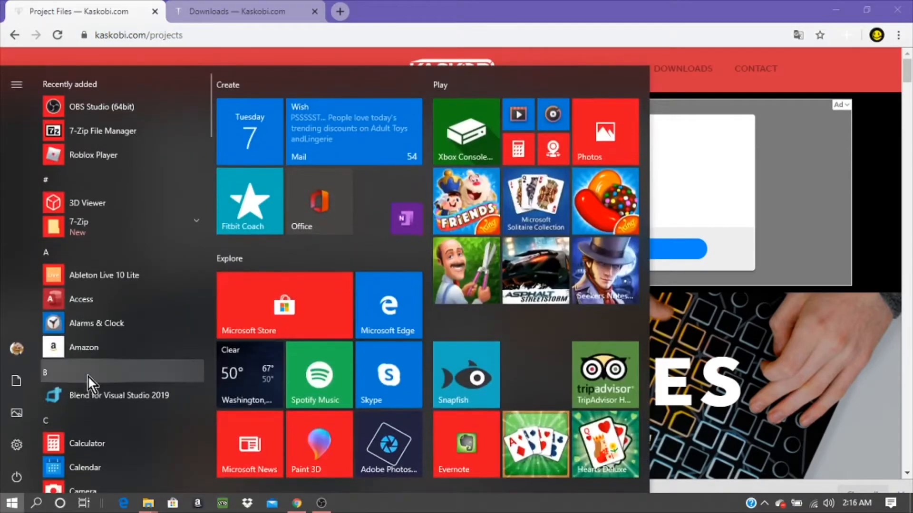
{"action": "mouse_move", "coordinate": [123, 276]}
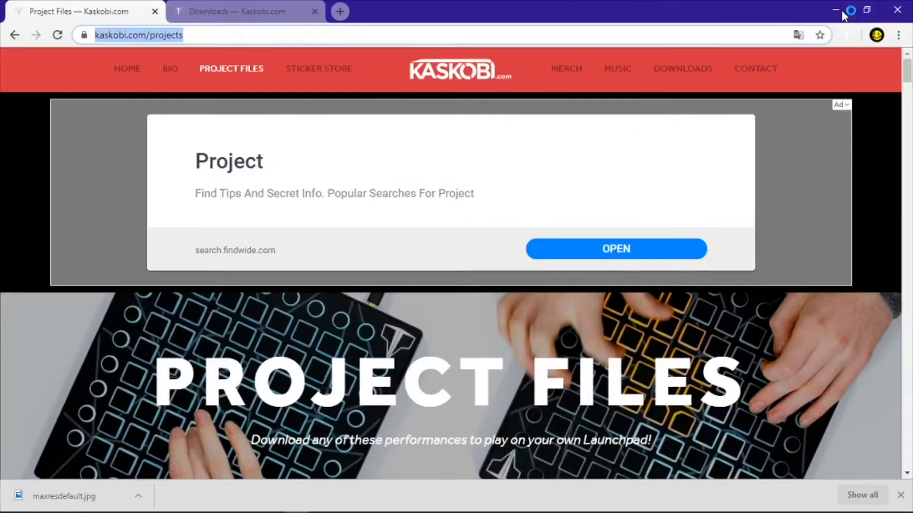
{"action": "left_click", "coordinate": [836, 11]}
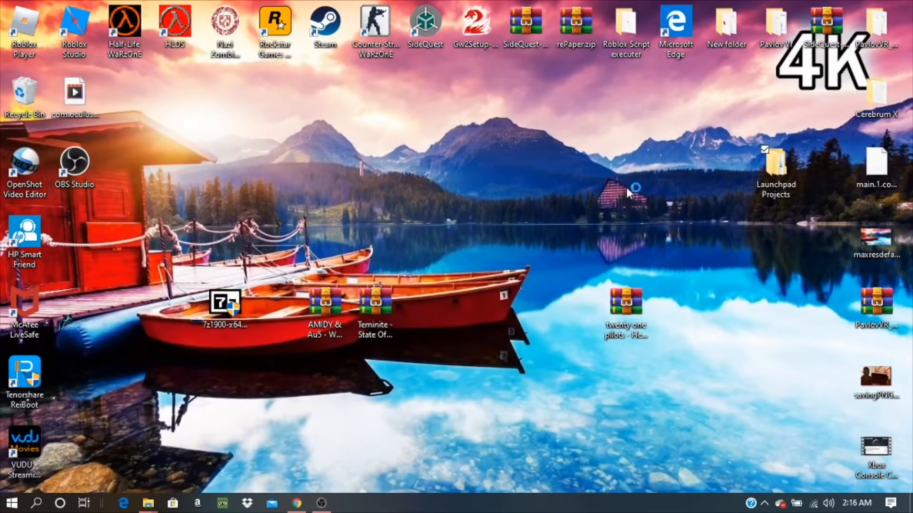
{"action": "mouse_move", "coordinate": [630, 196]}
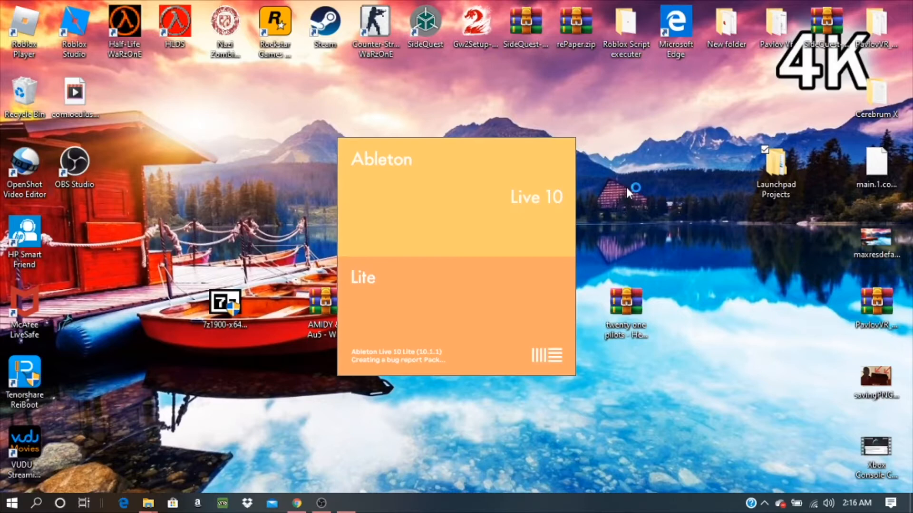
{"action": "mouse_move", "coordinate": [629, 196]}
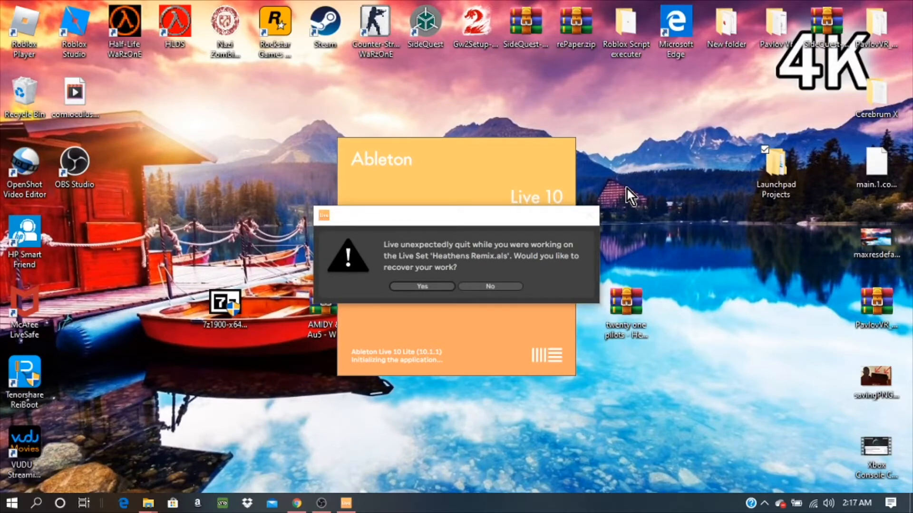
- Decline recovering the crashed Heathens Remix.als so Live creates a new Untitled set
{"action": "left_click", "coordinate": [490, 286]}
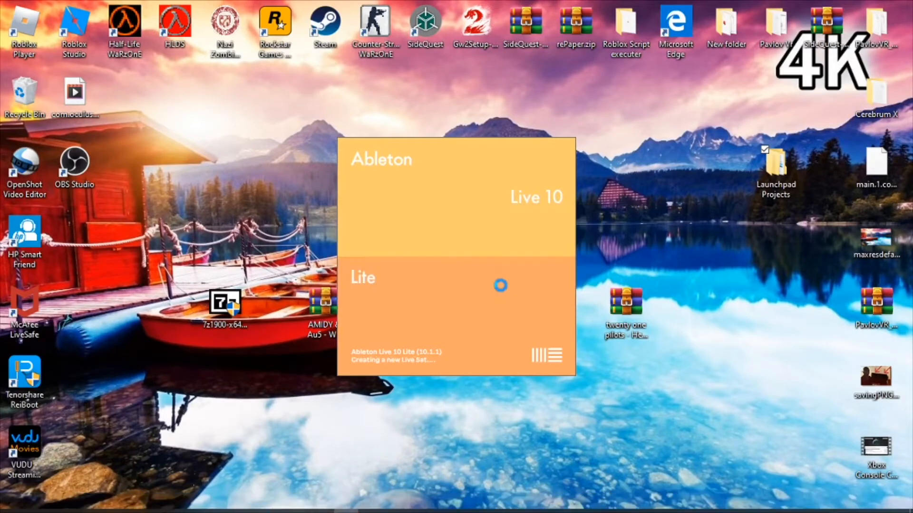
{"action": "mouse_move", "coordinate": [504, 296]}
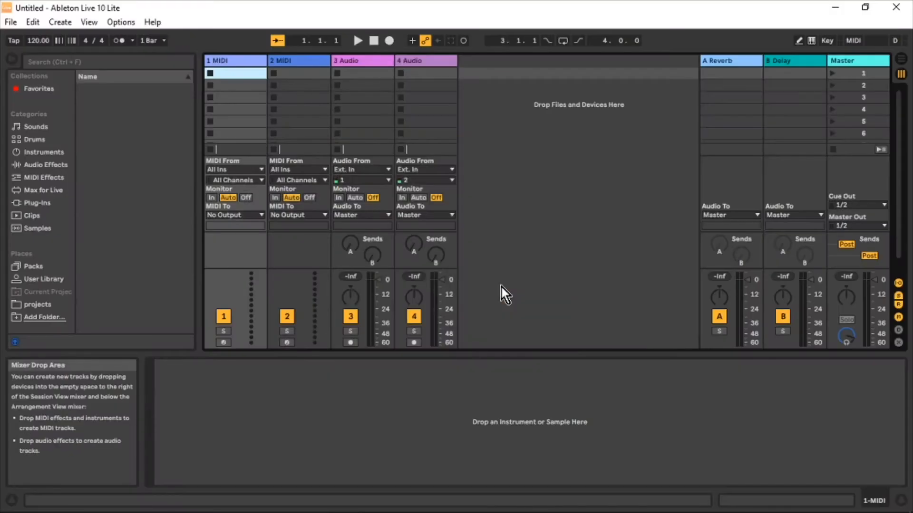
- Show the projects folder under Places, listing Faded and faded 2.als
{"action": "left_click", "coordinate": [37, 291]}
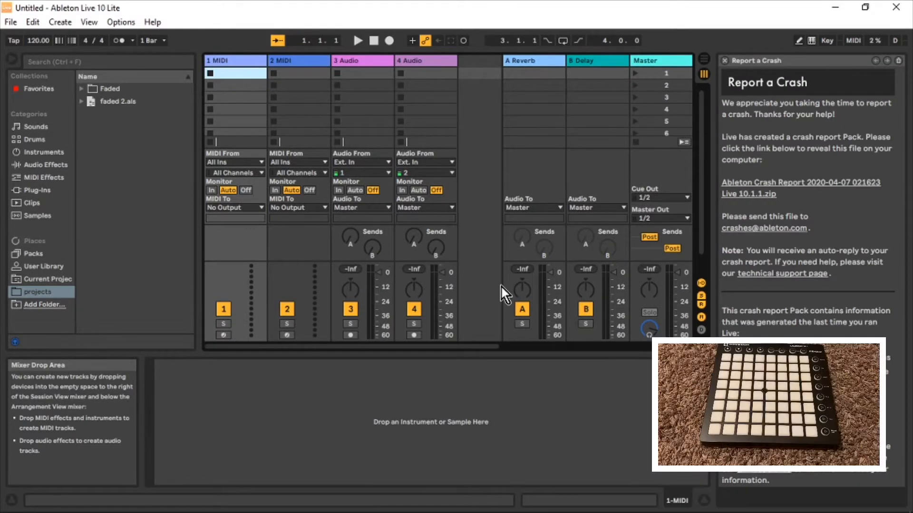
{"action": "mouse_move", "coordinate": [408, 321]}
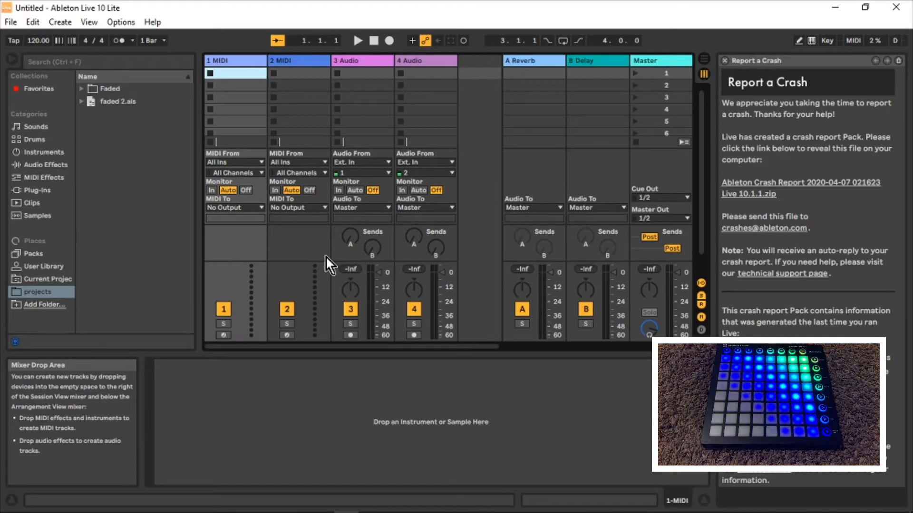
{"action": "scroll", "scroll_direction": "down", "scroll_amount": 3}
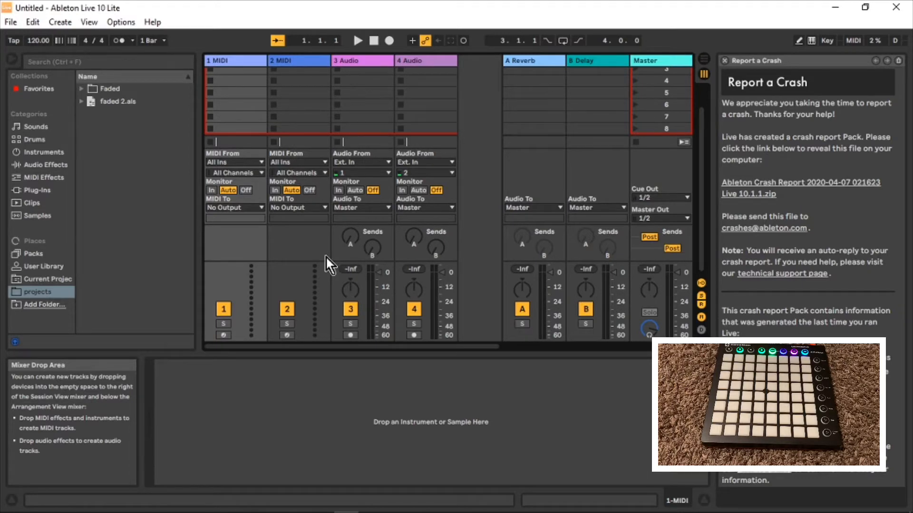
{"action": "mouse_move", "coordinate": [184, 160]}
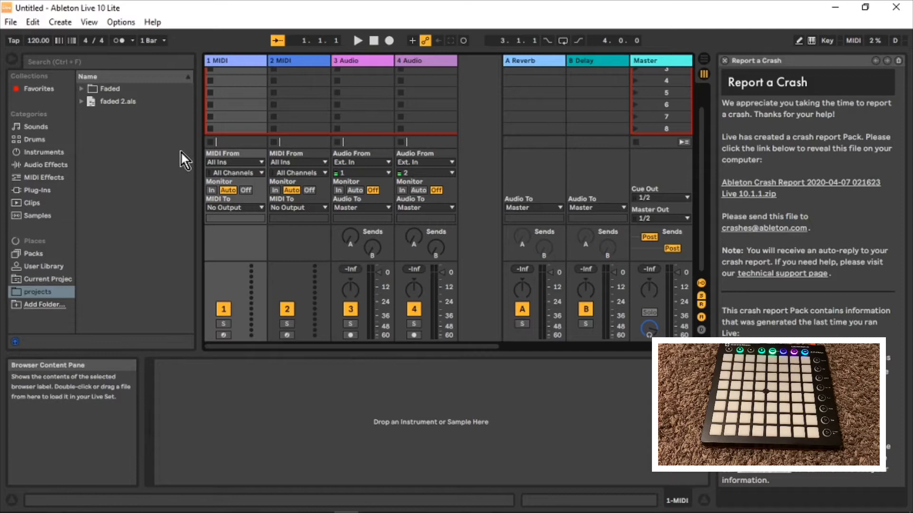
{"action": "mouse_move", "coordinate": [123, 23]}
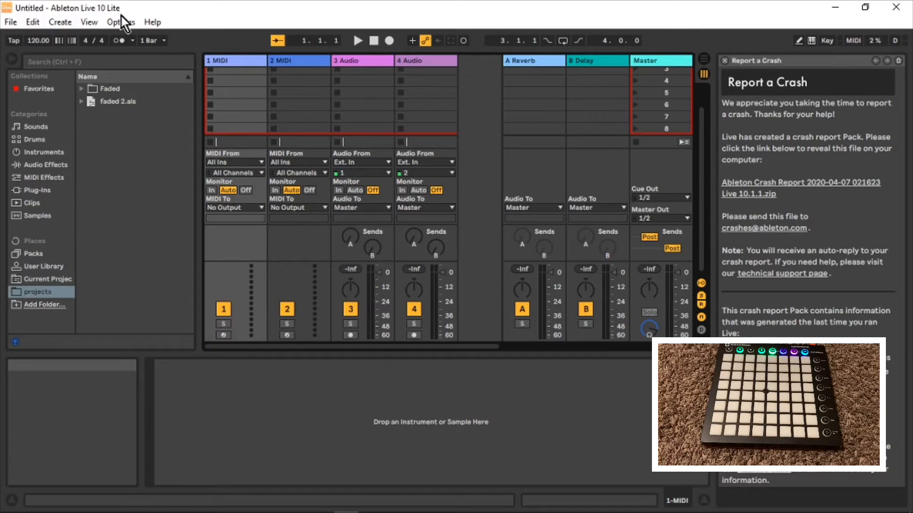
- In Link/MIDI preferences, set Launchpad MK2 as control surface, input and output with Track and Remote on
{"action": "left_click", "coordinate": [120, 22]}
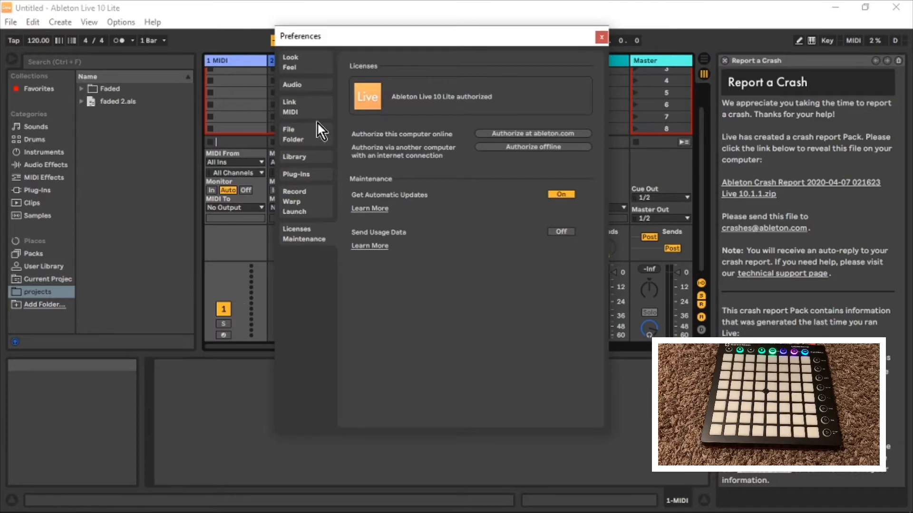
{"action": "left_click", "coordinate": [290, 112]}
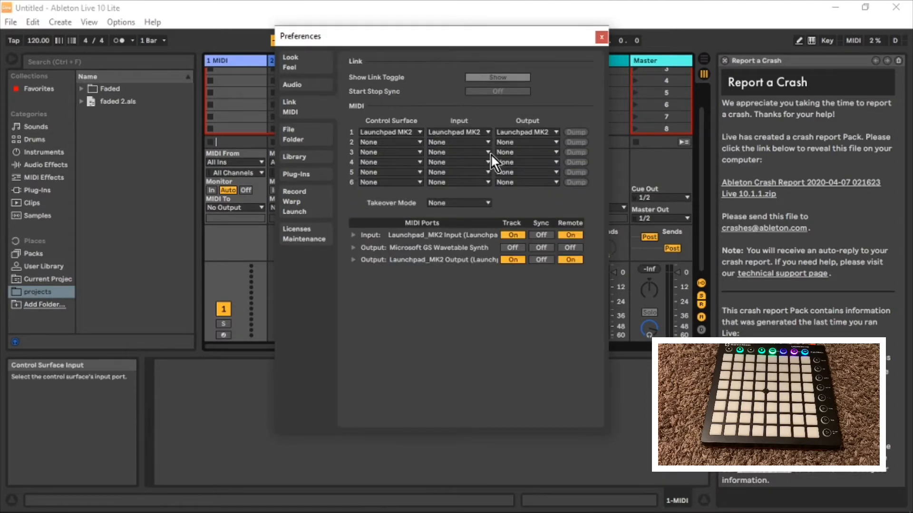
{"action": "mouse_move", "coordinate": [425, 139]}
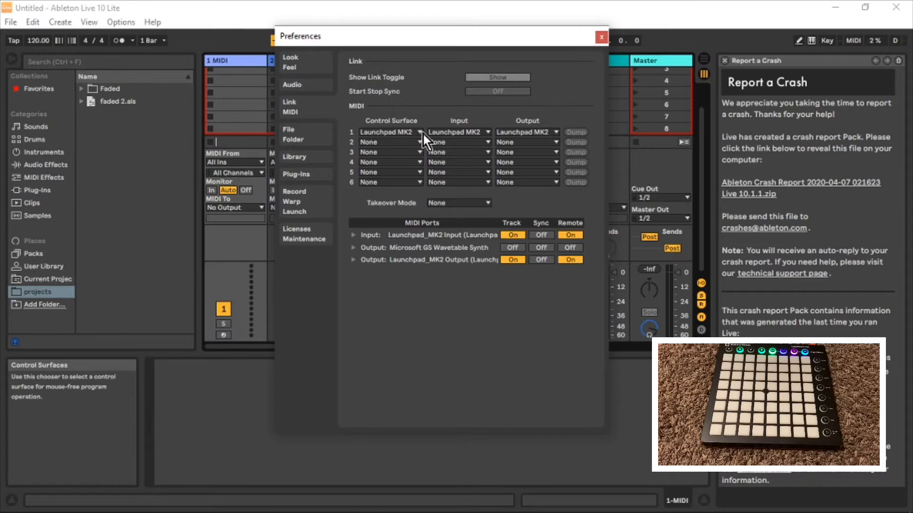
{"action": "mouse_move", "coordinate": [527, 132]}
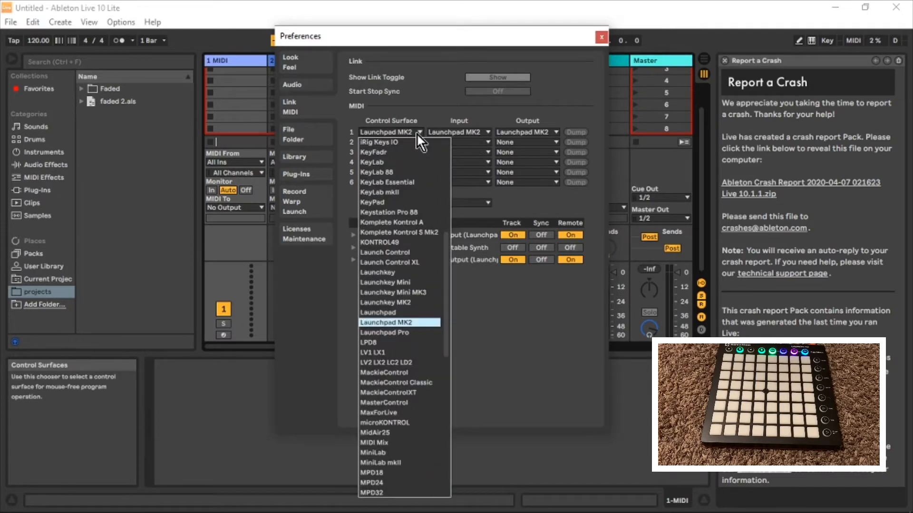
{"action": "mouse_move", "coordinate": [401, 332]}
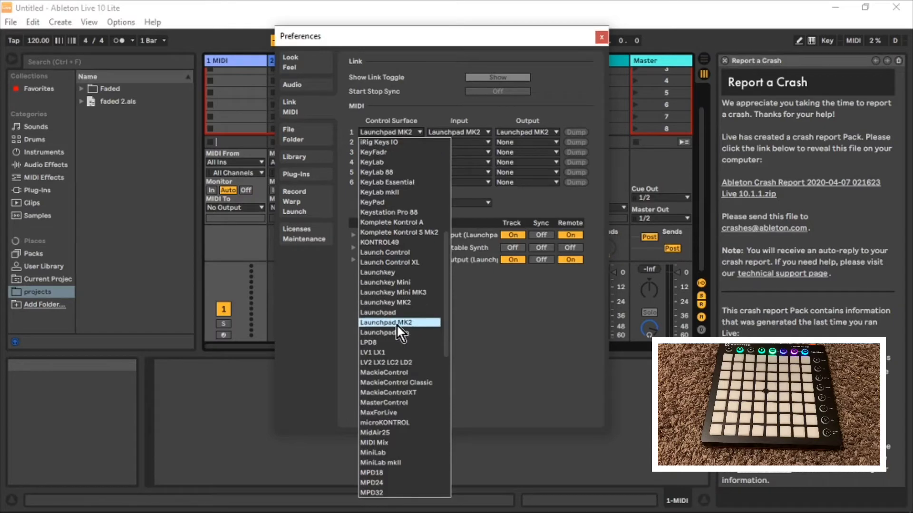
{"action": "mouse_move", "coordinate": [400, 302]}
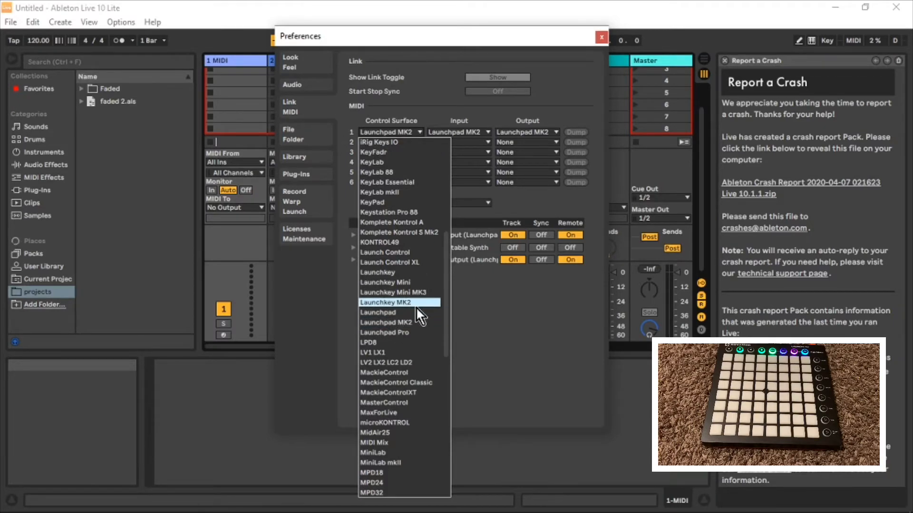
{"action": "mouse_move", "coordinate": [400, 292]}
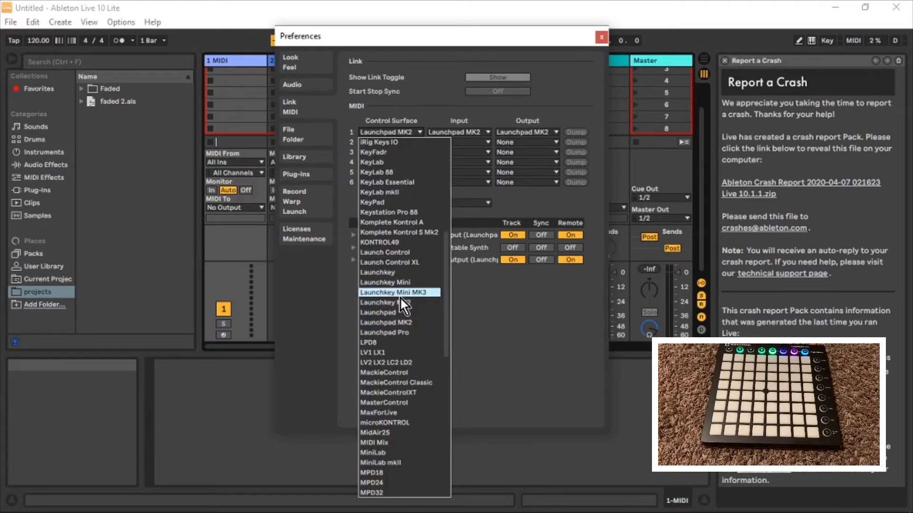
{"action": "mouse_move", "coordinate": [395, 323]}
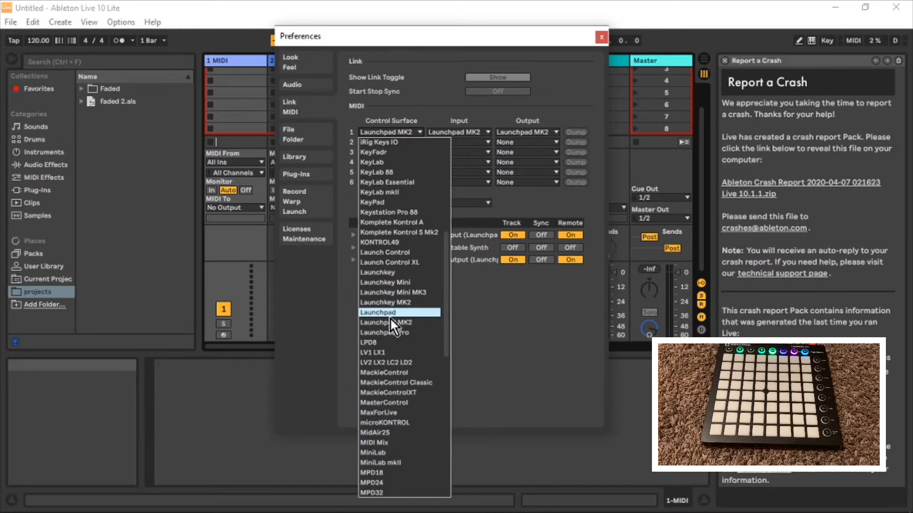
{"action": "left_click", "coordinate": [378, 313]}
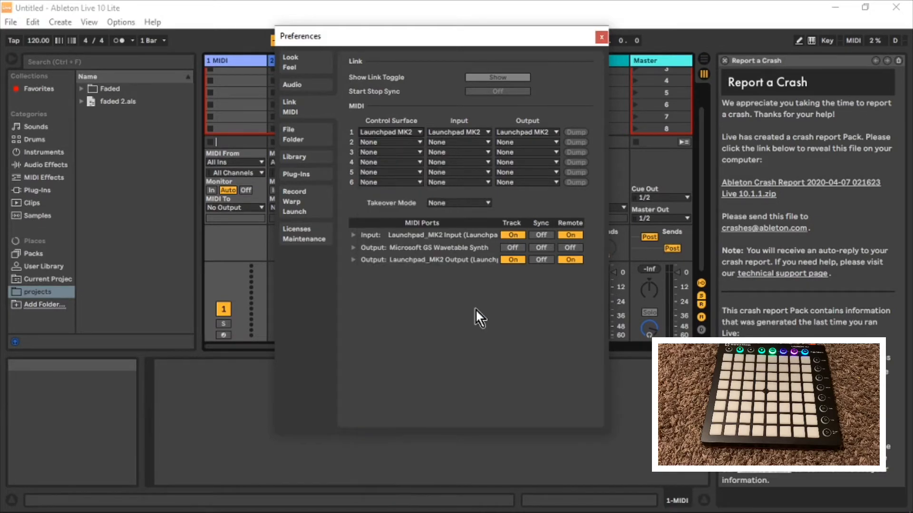
{"action": "mouse_move", "coordinate": [492, 242]}
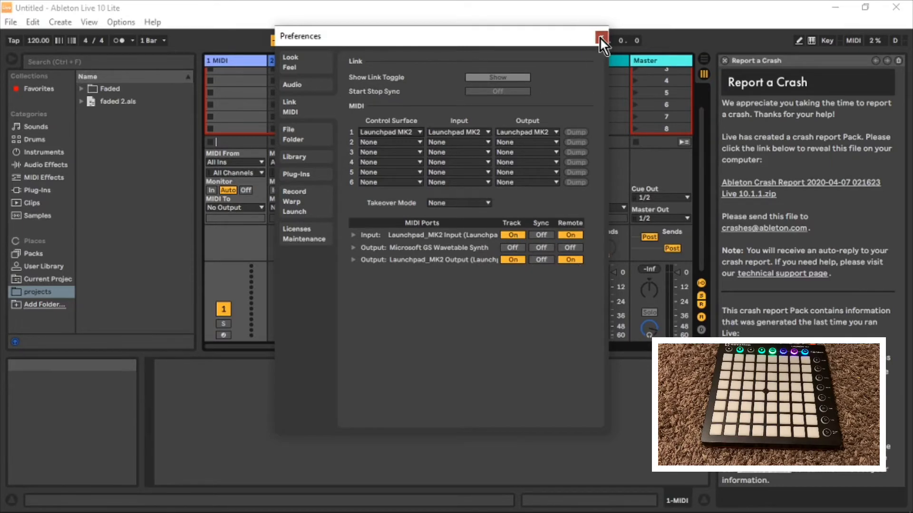
- Close Live's preferences and browse down the Kaskobi Project Files page
{"action": "left_click", "coordinate": [602, 36]}
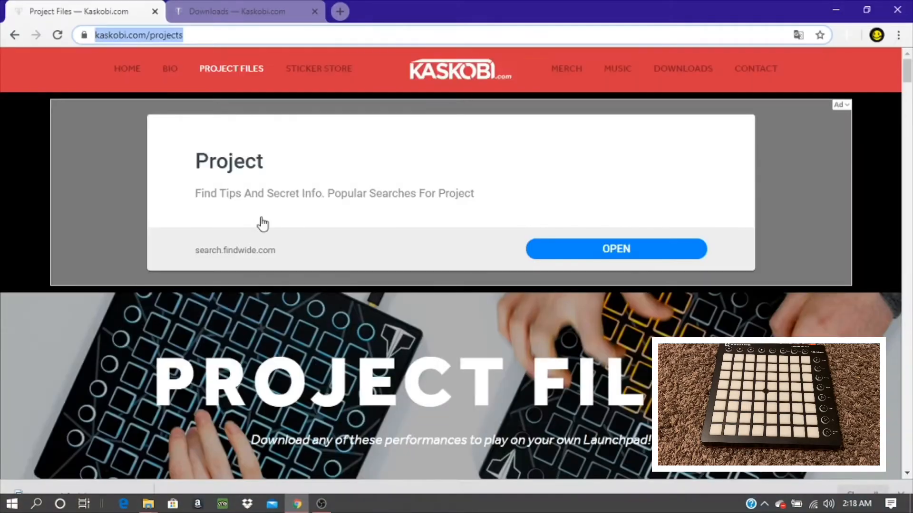
{"action": "scroll", "scroll_direction": "down", "scroll_amount": 3}
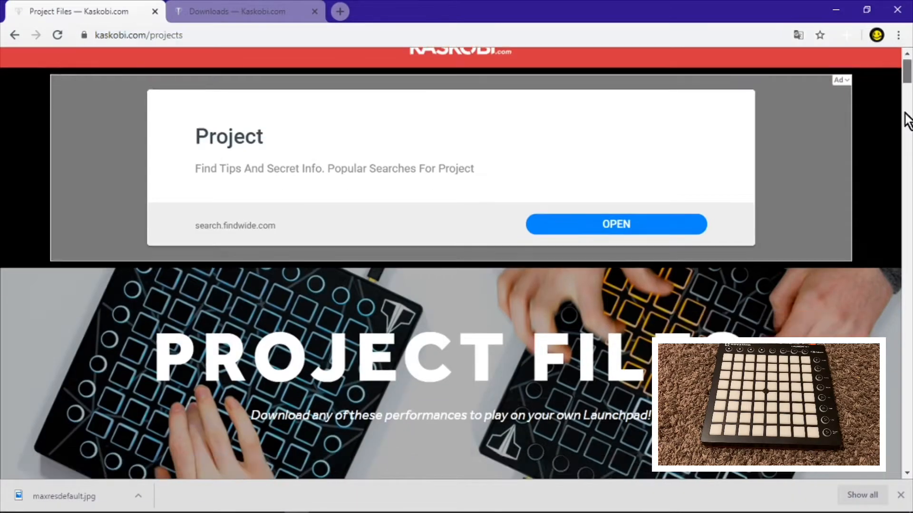
{"action": "scroll", "scroll_direction": "down", "scroll_amount": 3}
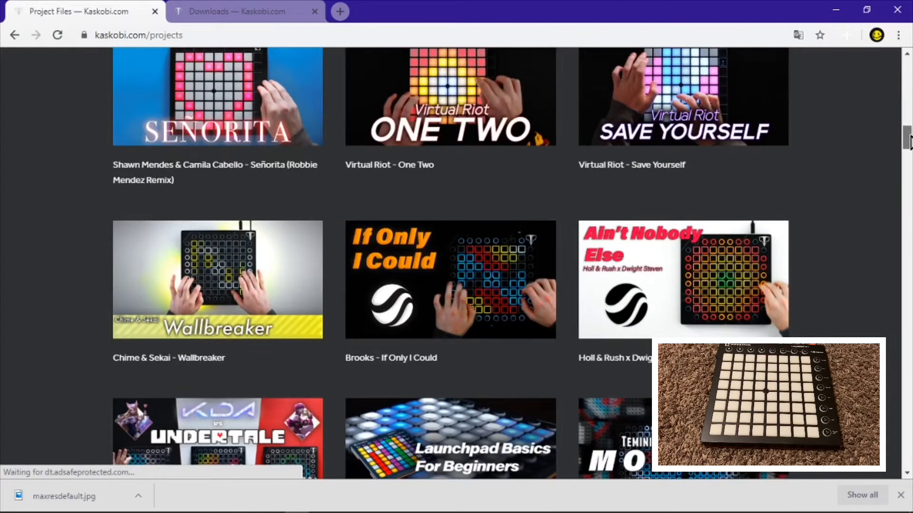
{"action": "scroll", "scroll_direction": "down", "scroll_amount": 3}
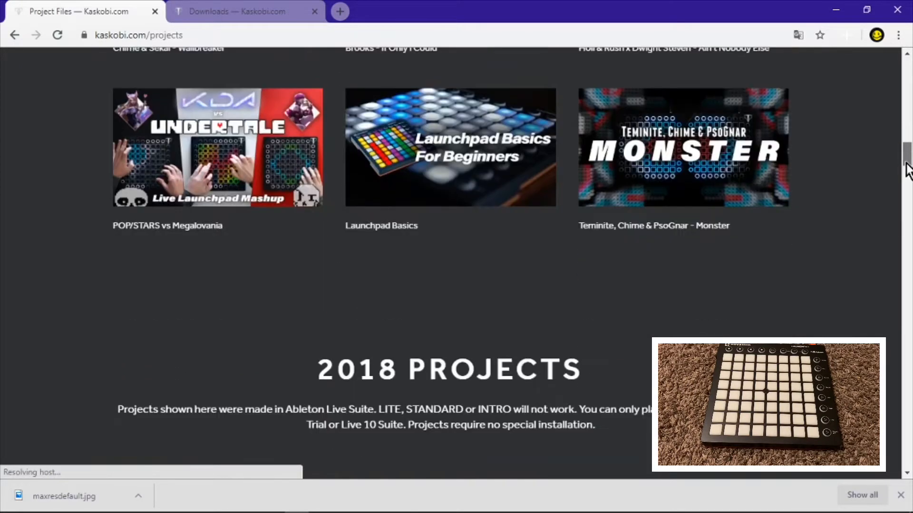
{"action": "scroll", "scroll_direction": "down", "scroll_amount": 3}
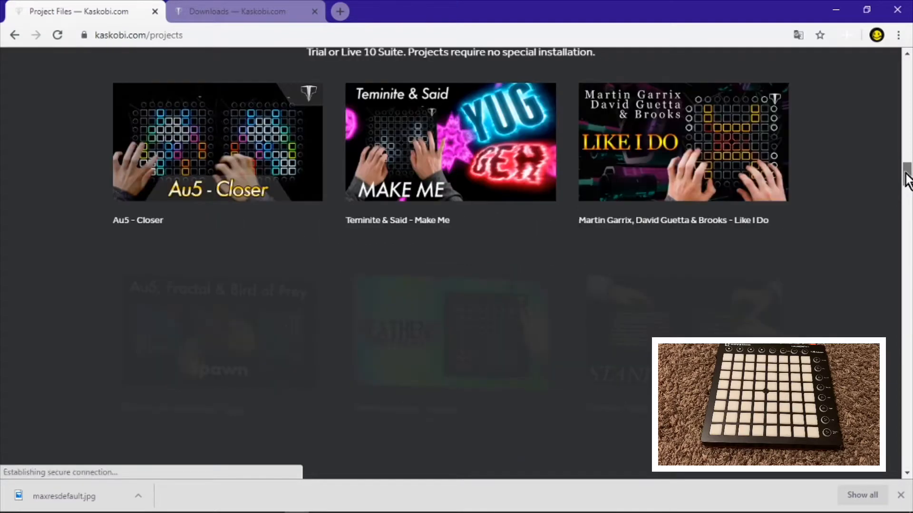
{"action": "scroll", "scroll_direction": "down", "scroll_amount": 3}
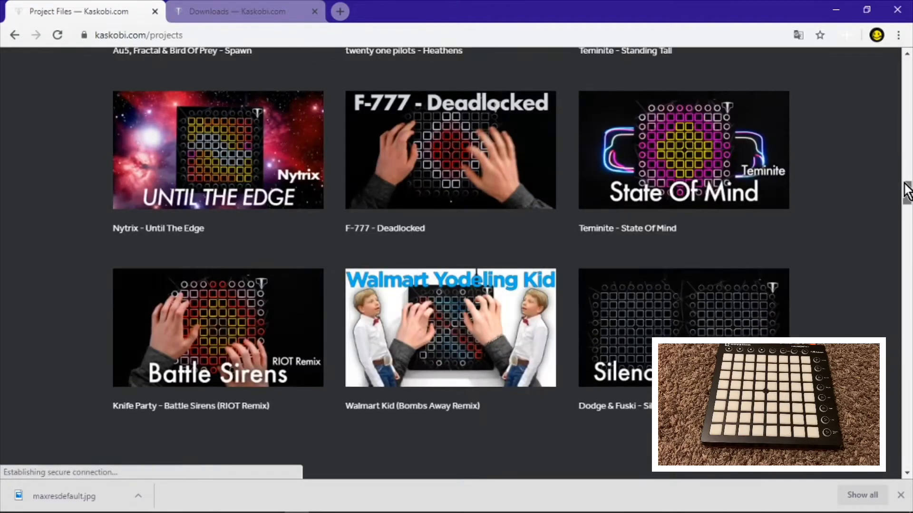
{"action": "scroll", "scroll_direction": "up", "scroll_amount": 3}
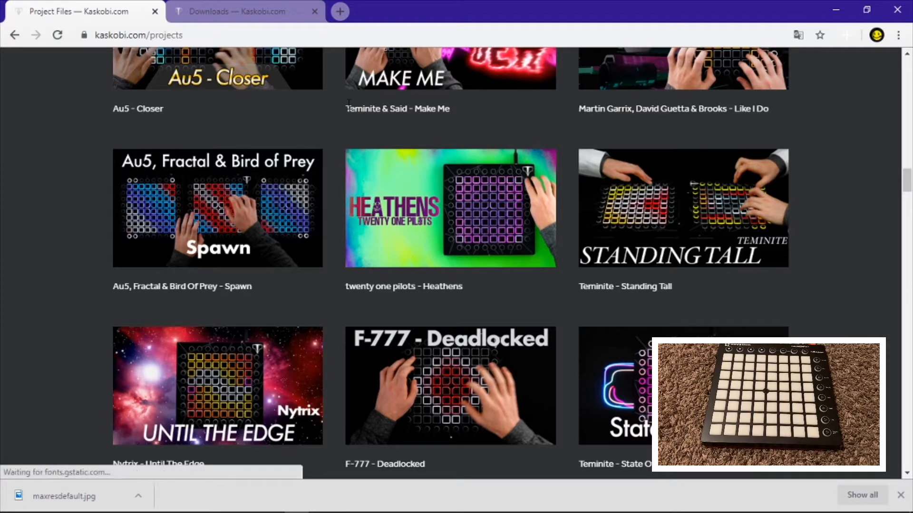
- Bring up the MIDI Extension page from Kaskobi downloads and read through its description
{"action": "left_click", "coordinate": [239, 11]}
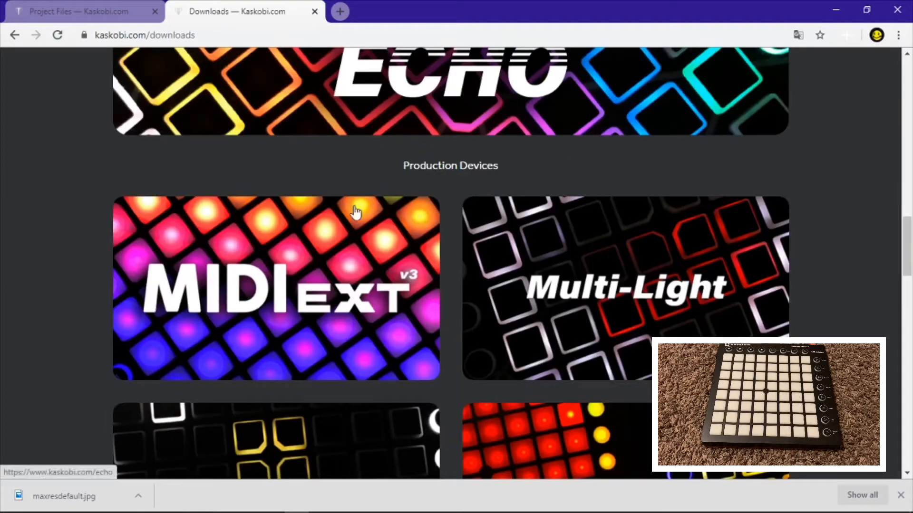
{"action": "mouse_move", "coordinate": [861, 209]}
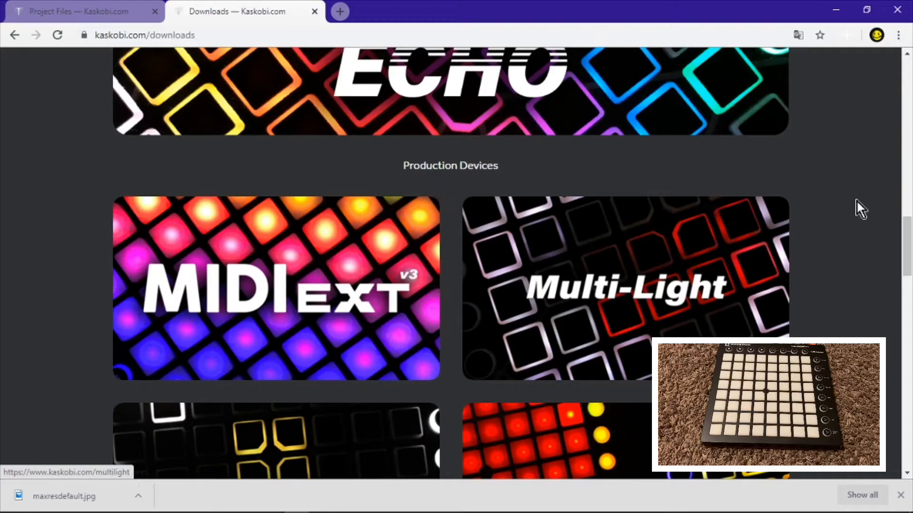
{"action": "scroll", "scroll_direction": "down", "scroll_amount": 3}
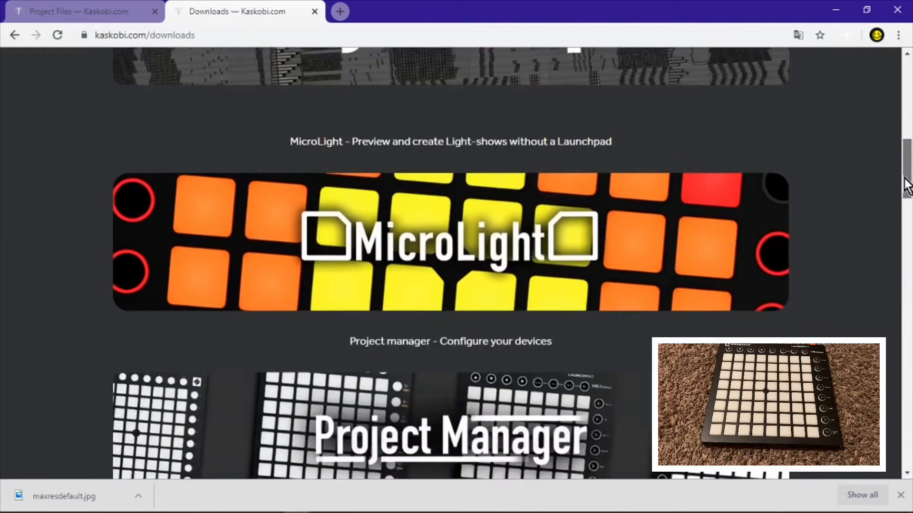
{"action": "scroll", "scroll_direction": "down", "scroll_amount": 3}
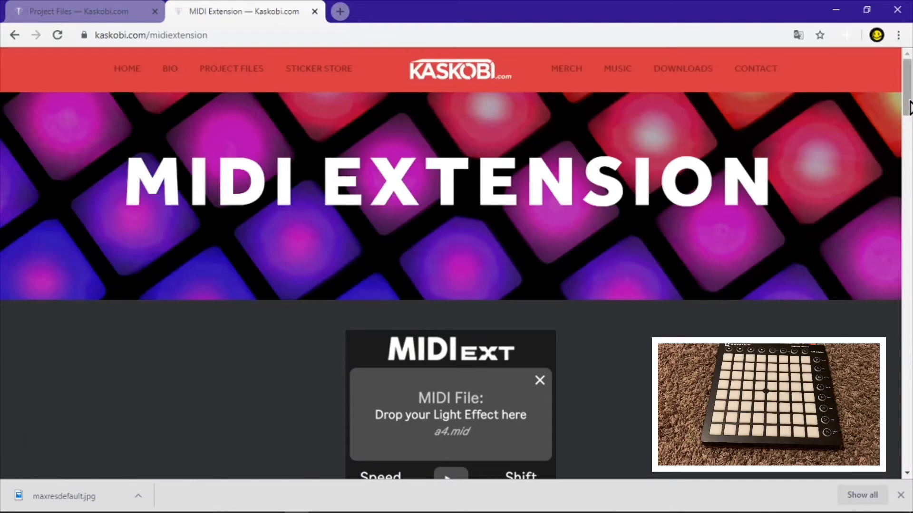
{"action": "scroll", "scroll_direction": "down", "scroll_amount": 3}
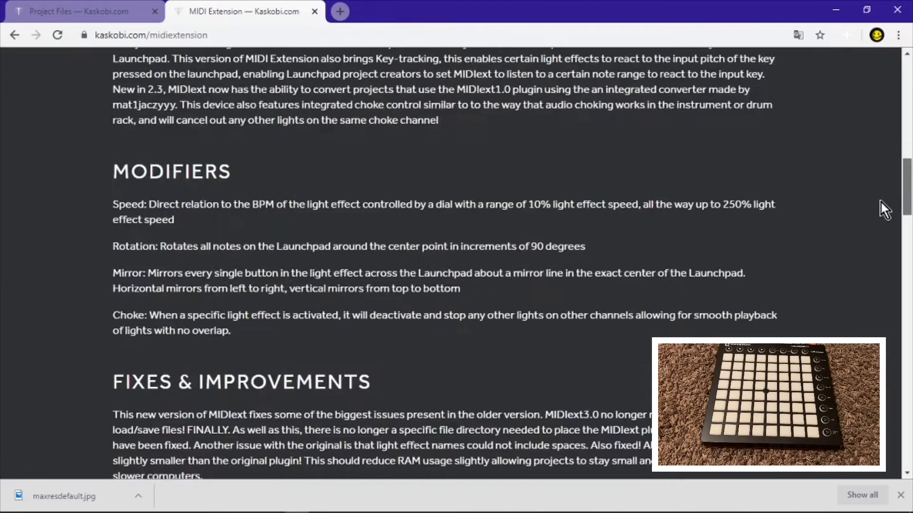
{"action": "scroll", "scroll_direction": "up", "scroll_amount": 3}
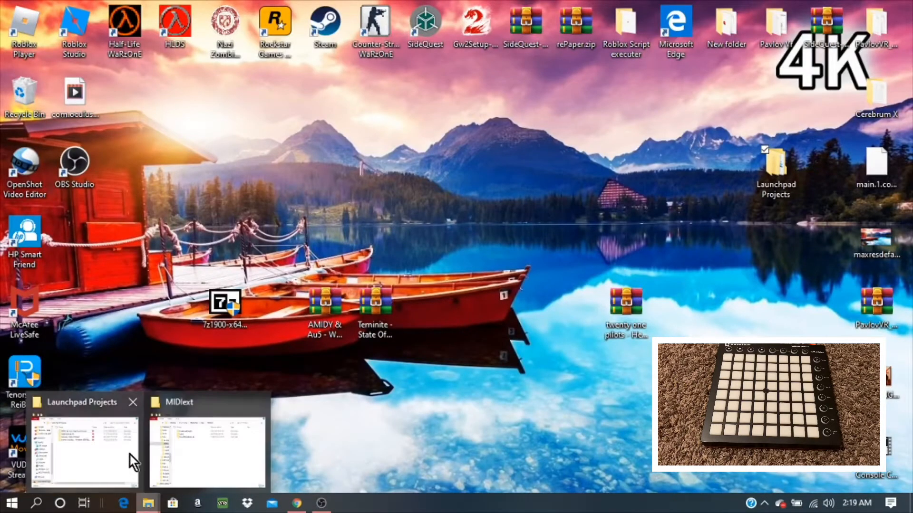
- From the Launchpad Projects window, navigate to This PC and into the Documents folder
{"action": "left_click", "coordinate": [84, 448]}
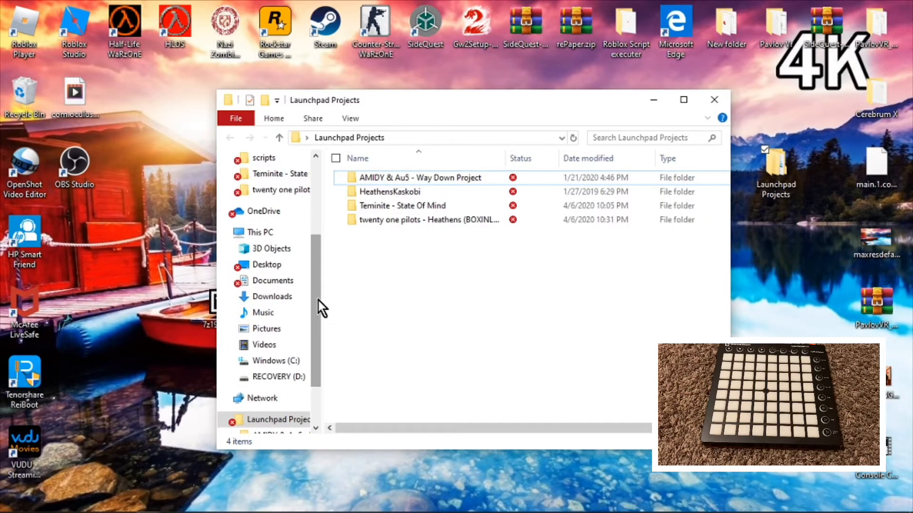
{"action": "scroll", "scroll_direction": "up", "scroll_amount": 3}
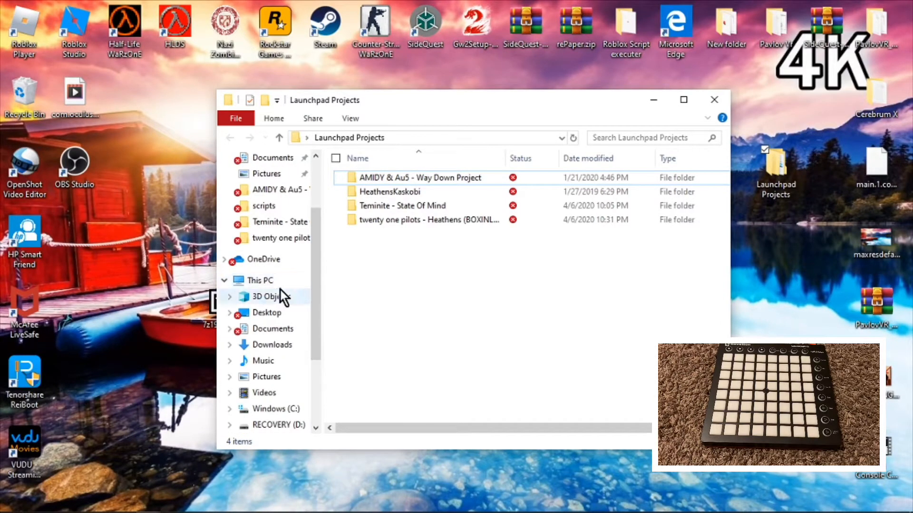
{"action": "left_click", "coordinate": [258, 280]}
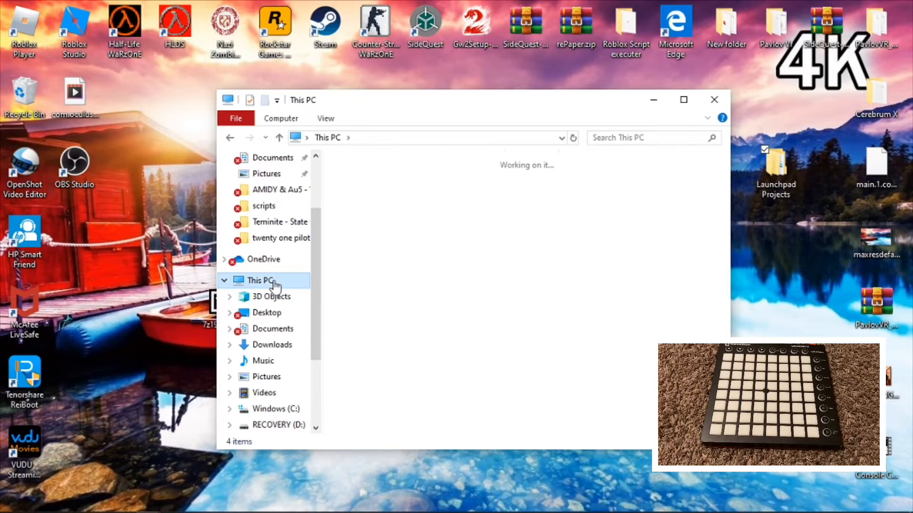
{"action": "left_click", "coordinate": [258, 279]}
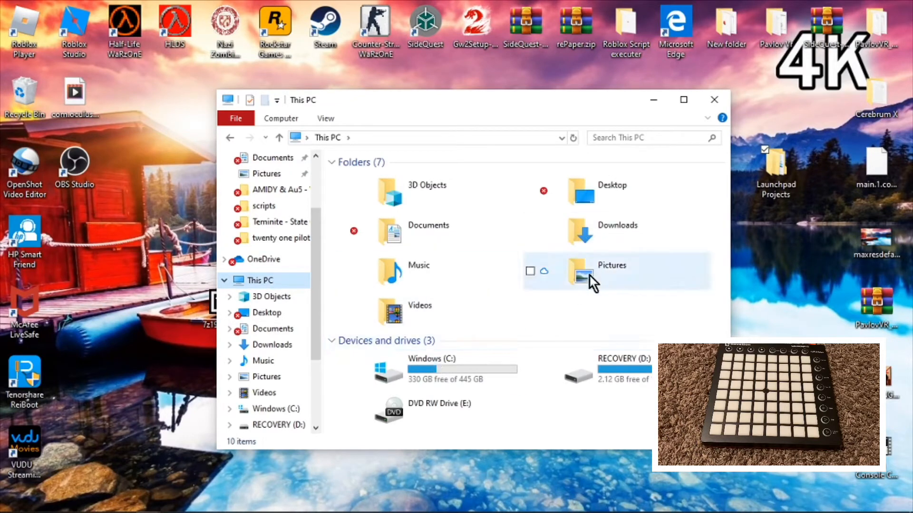
{"action": "left_click", "coordinate": [428, 231]}
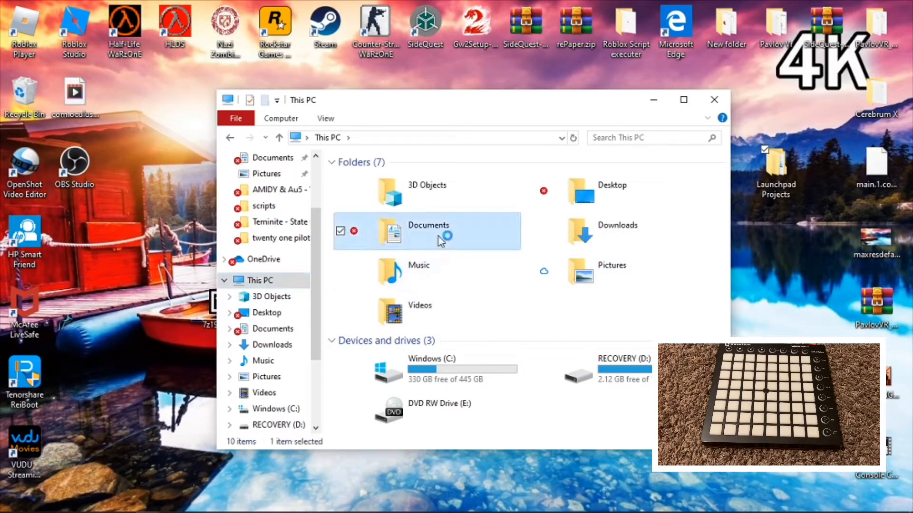
{"action": "double_click", "coordinate": [428, 231]}
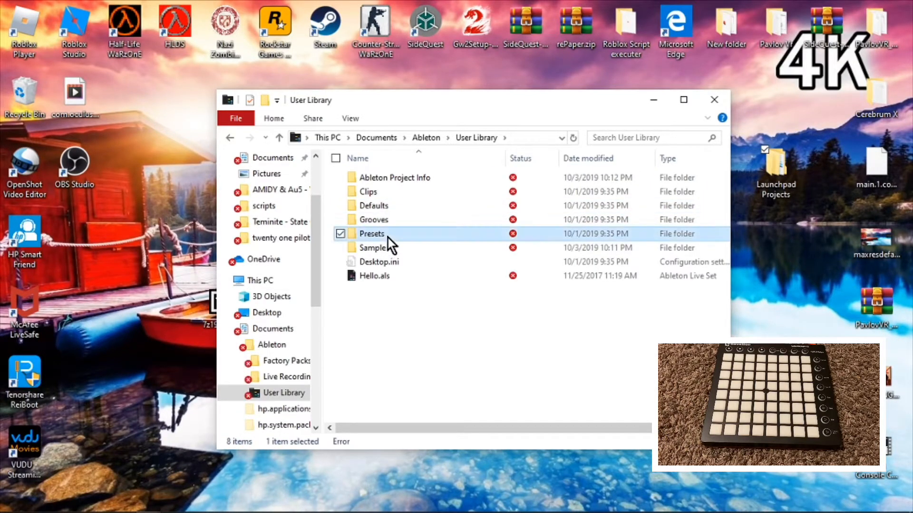
- Go through Presets > MIDI Effects > Max MIDI Effect to the MIDI Extension folder with its two .amxd files
{"action": "double_click", "coordinate": [372, 234]}
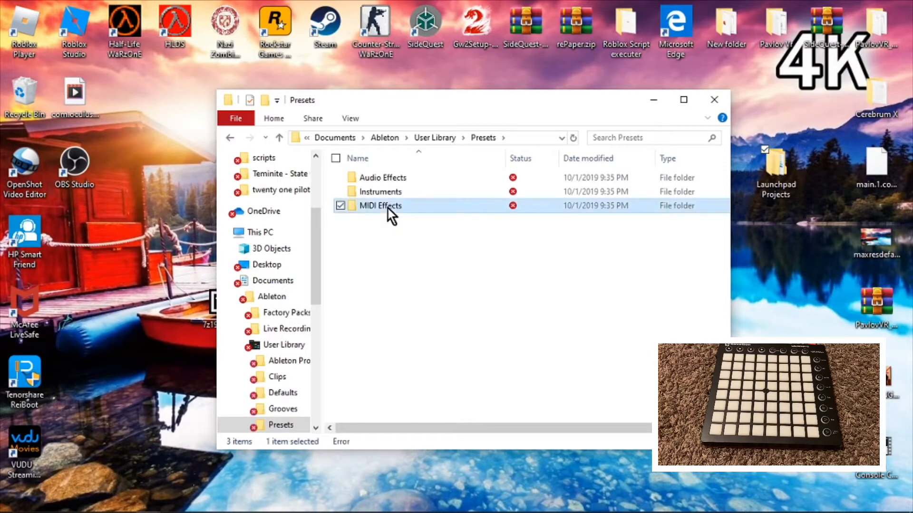
{"action": "double_click", "coordinate": [381, 206]}
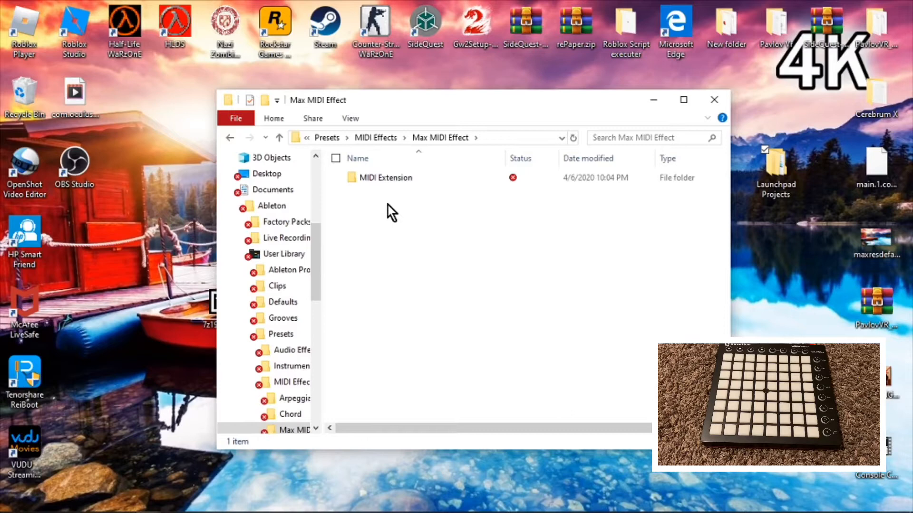
{"action": "double_click", "coordinate": [385, 177]}
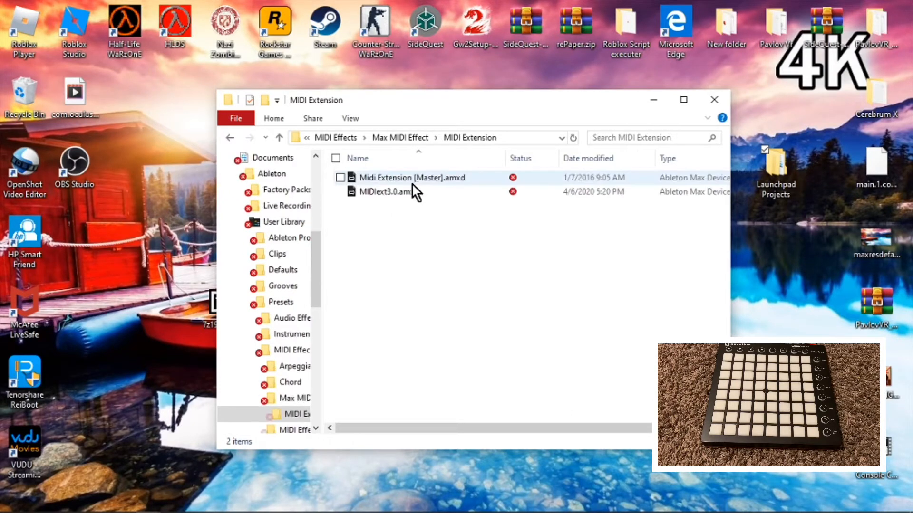
{"action": "mouse_move", "coordinate": [415, 214]}
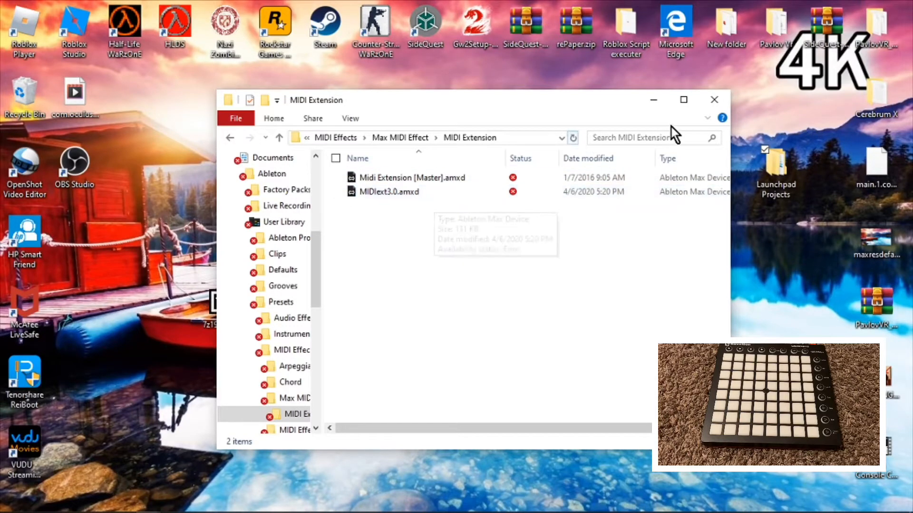
{"action": "mouse_move", "coordinate": [715, 100]}
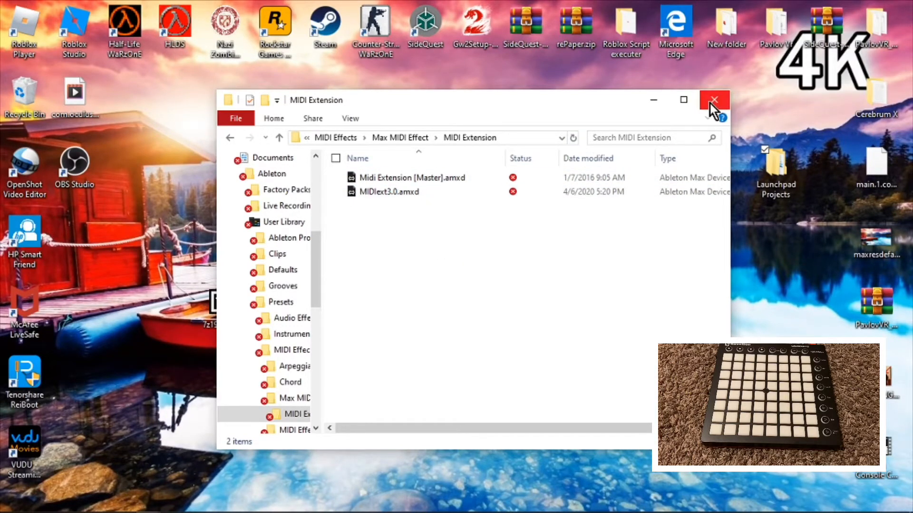
{"action": "mouse_move", "coordinate": [714, 100]}
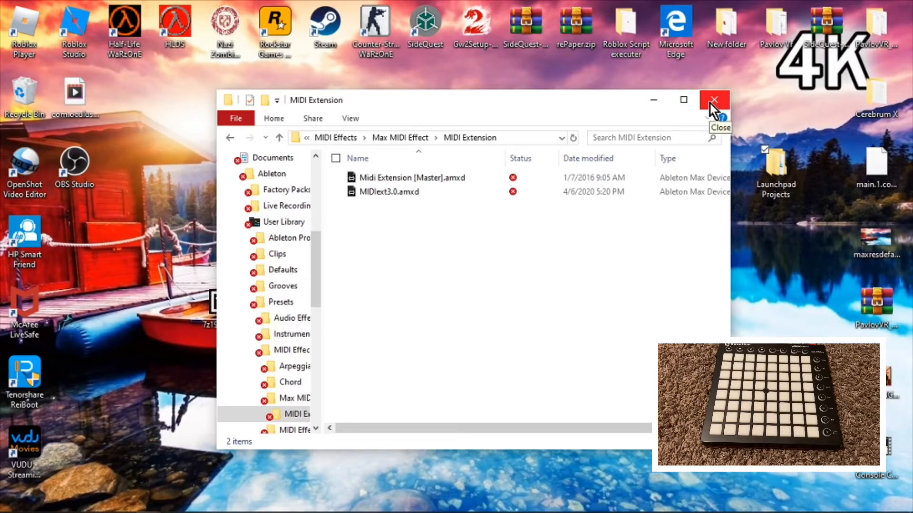
{"action": "mouse_move", "coordinate": [319, 255]}
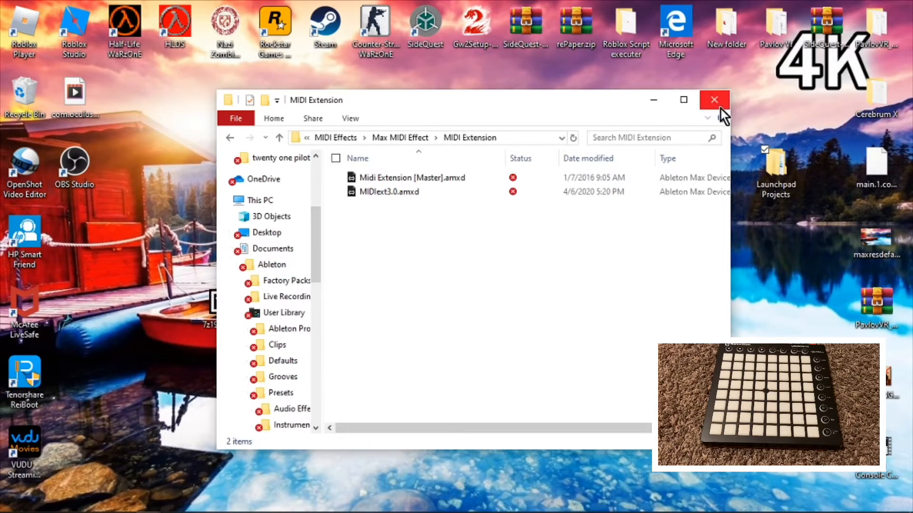
- Open Launchpad Projects, the Heathens (BOXINLION Remix) folder, and launch Heathens Remix.als
{"action": "left_click", "coordinate": [714, 100]}
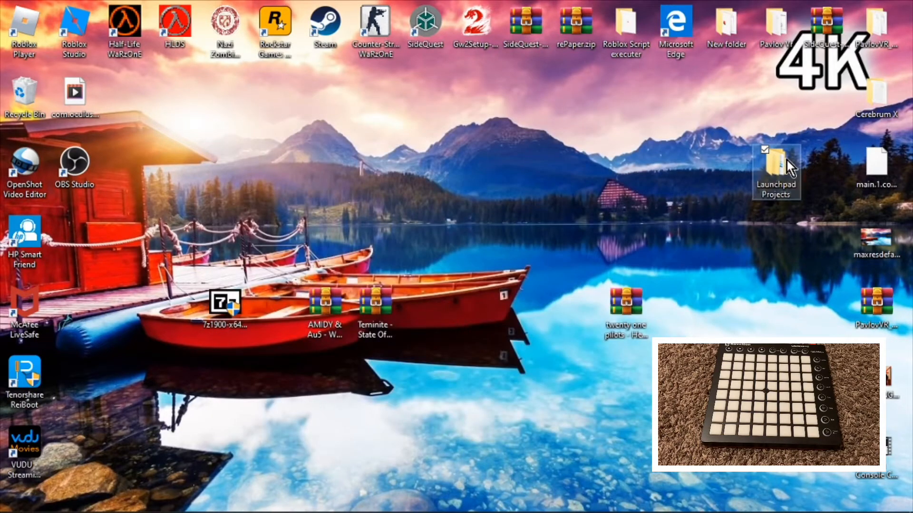
{"action": "double_click", "coordinate": [776, 169]}
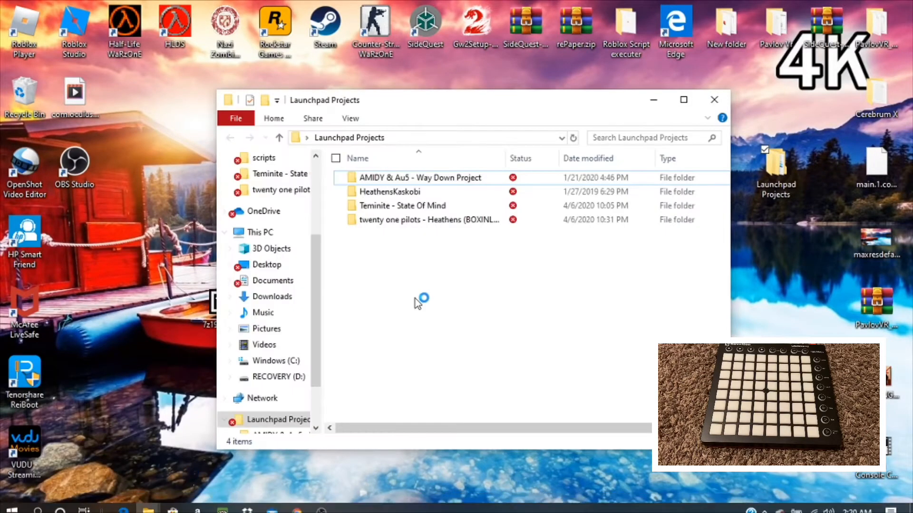
{"action": "mouse_move", "coordinate": [349, 253]}
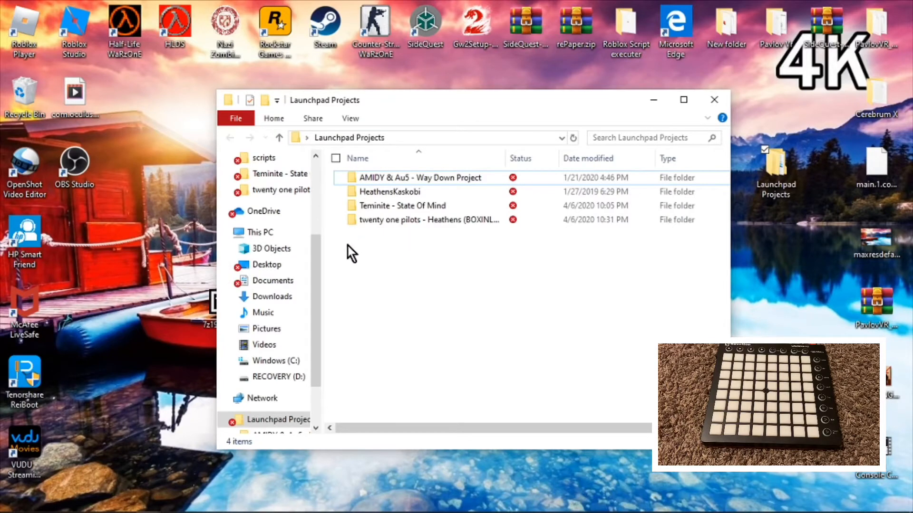
{"action": "scroll", "scroll_direction": "up", "scroll_amount": 3}
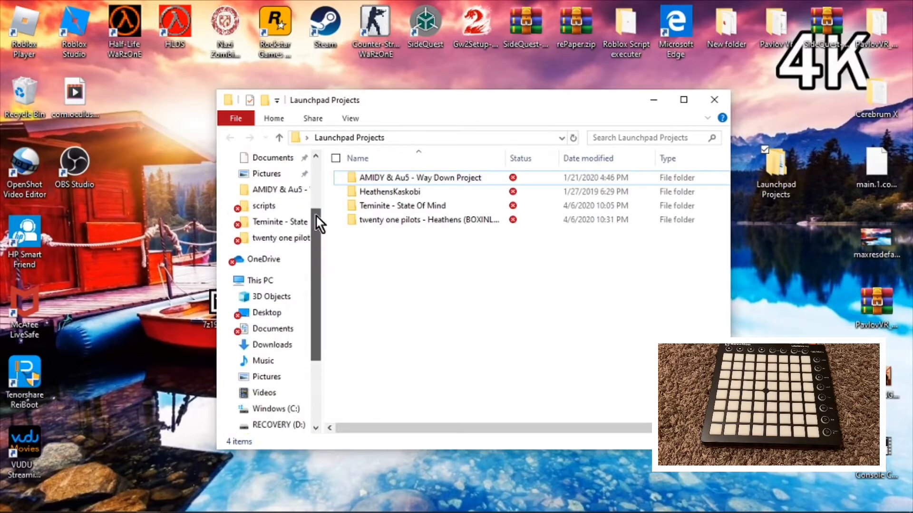
{"action": "scroll", "scroll_direction": "up", "scroll_amount": 3}
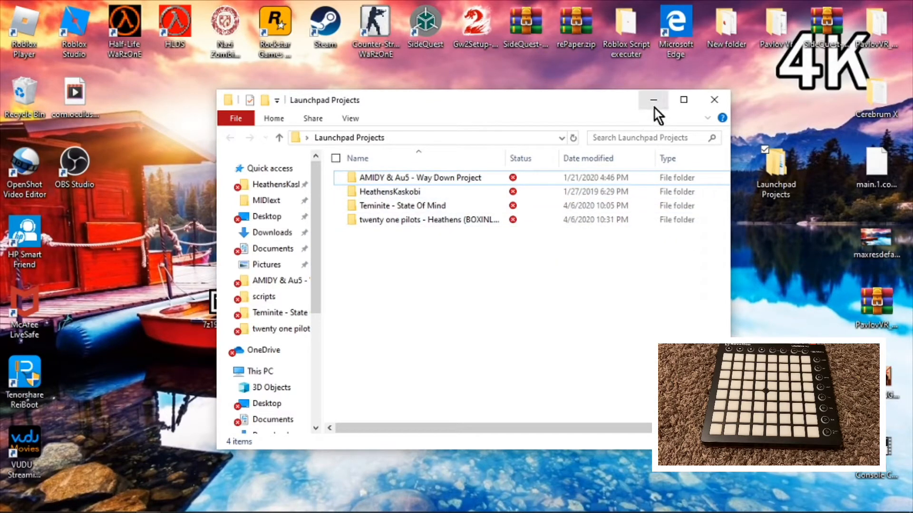
{"action": "mouse_move", "coordinate": [466, 312]}
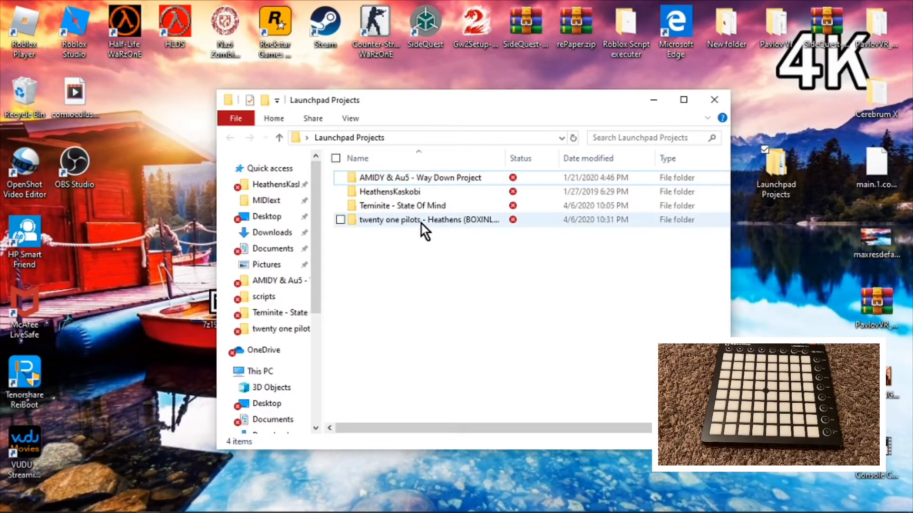
{"action": "double_click", "coordinate": [428, 220]}
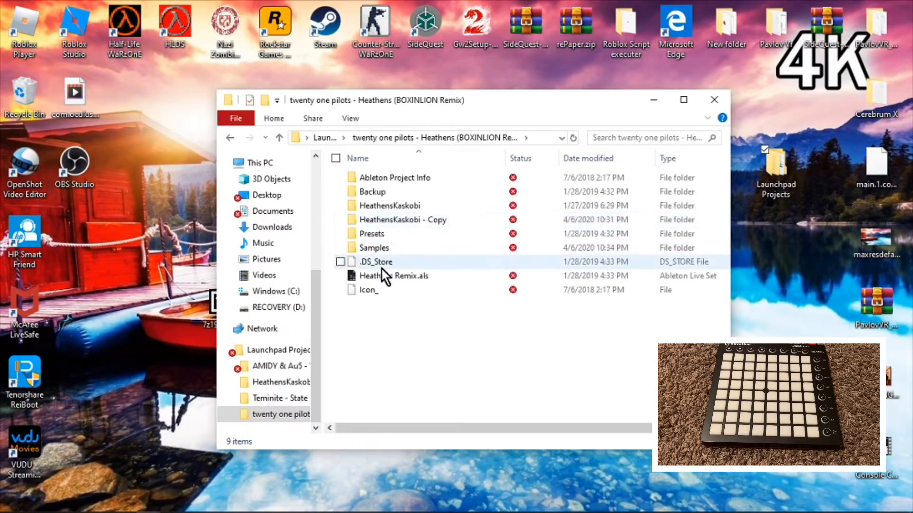
{"action": "mouse_move", "coordinate": [393, 275]}
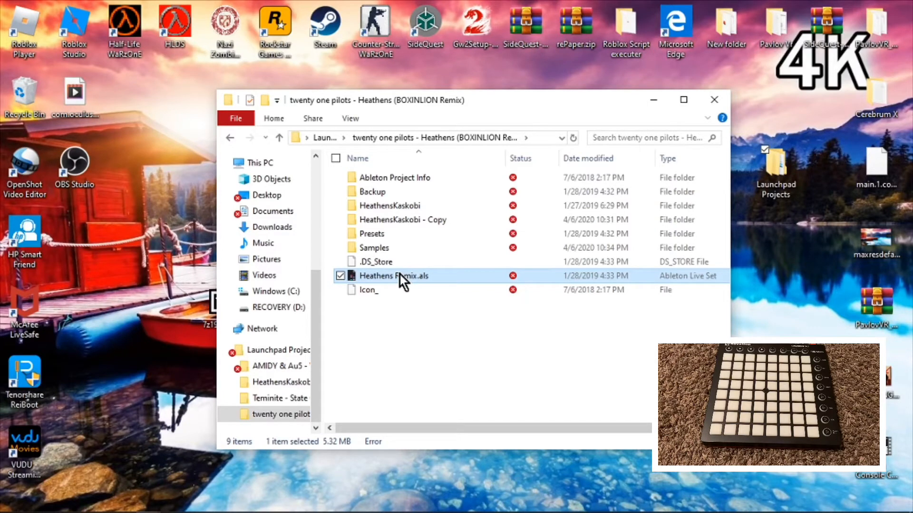
{"action": "double_click", "coordinate": [394, 276]}
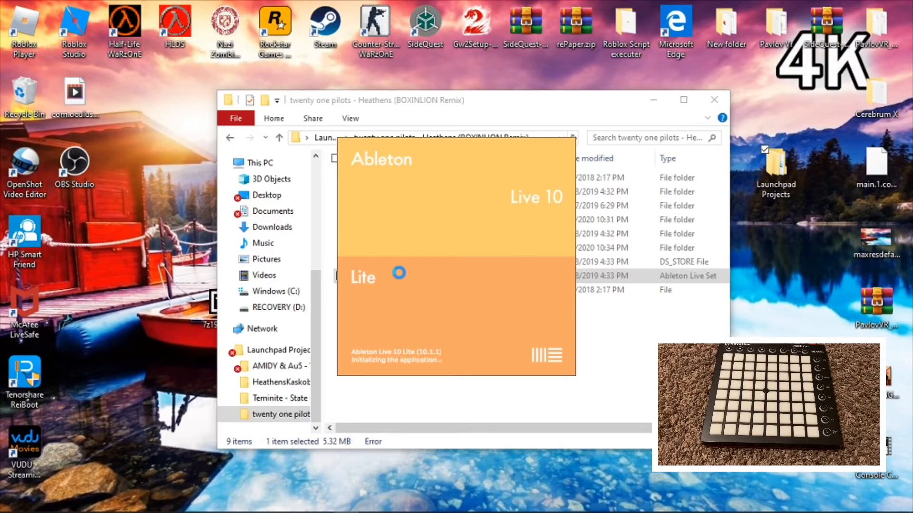
{"action": "mouse_move", "coordinate": [401, 282]}
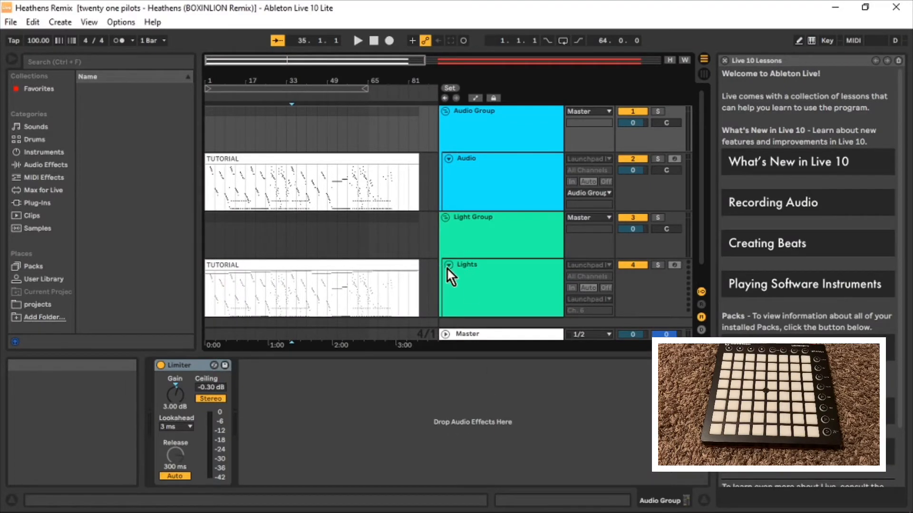
{"action": "mouse_move", "coordinate": [527, 197]}
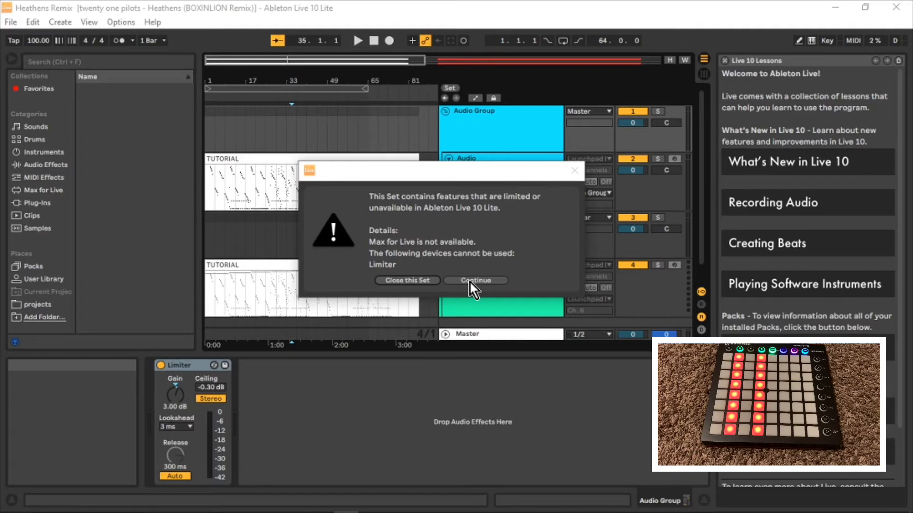
{"action": "mouse_move", "coordinate": [483, 294]}
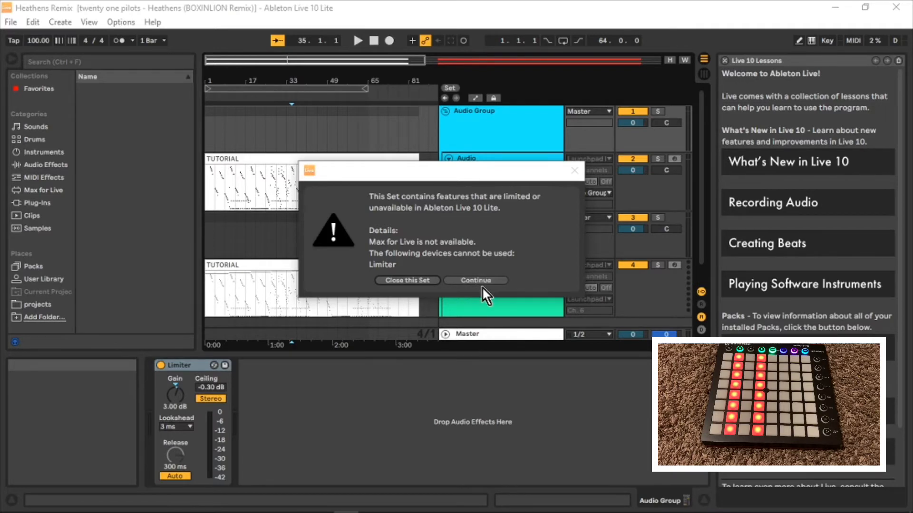
- Continue loading the Heathens Remix set past the Lite limited-features warning
{"action": "left_click", "coordinate": [475, 279]}
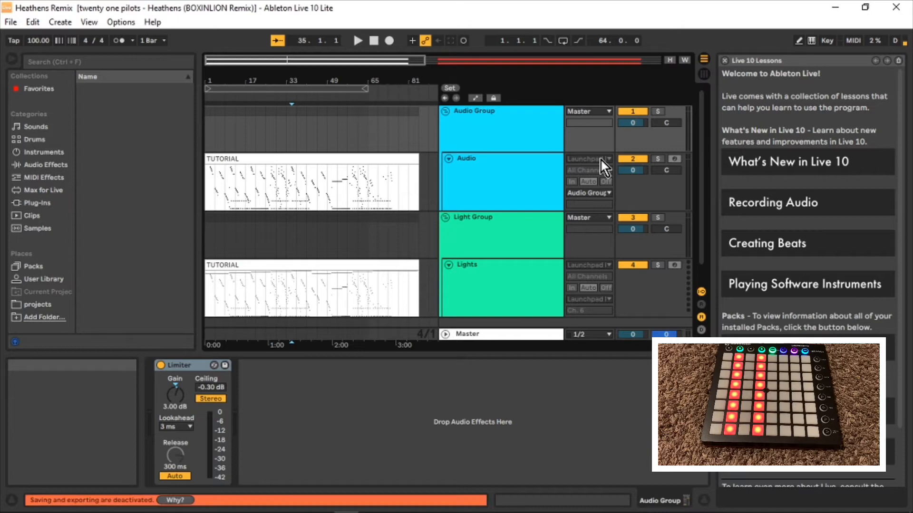
- Set MIDI From to Launchpad on the Audio and Lights tracks and close the Help View
{"action": "left_click", "coordinate": [586, 159]}
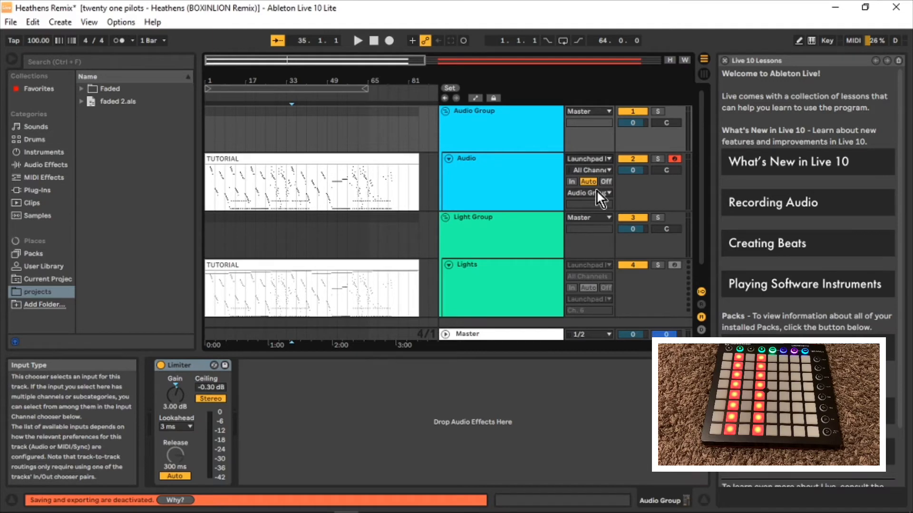
{"action": "left_click", "coordinate": [588, 265]}
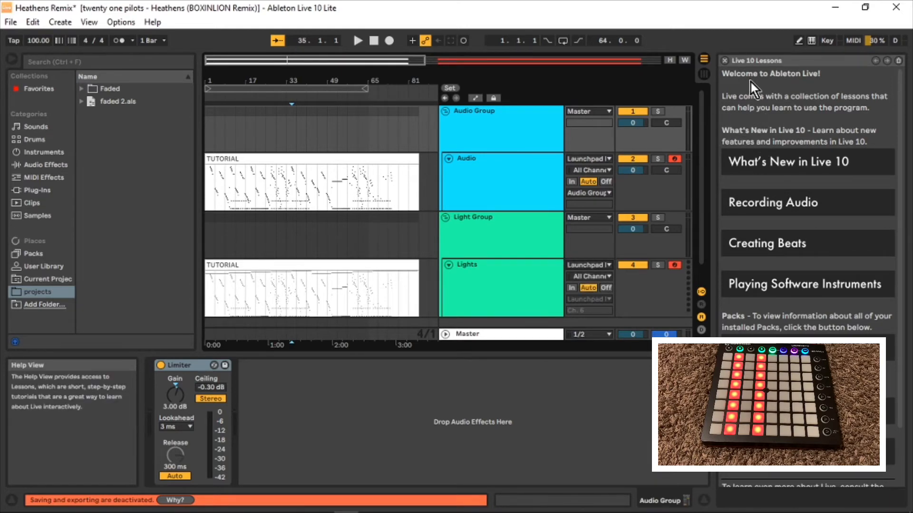
{"action": "left_click", "coordinate": [726, 61]}
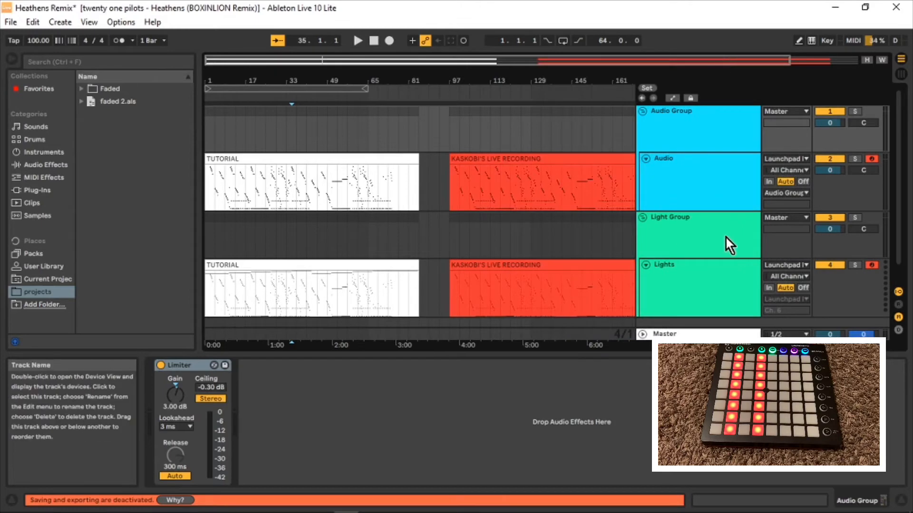
- Route the Lights track's MIDI To output to the Launchpad and choose its channel
{"action": "left_click", "coordinate": [787, 298]}
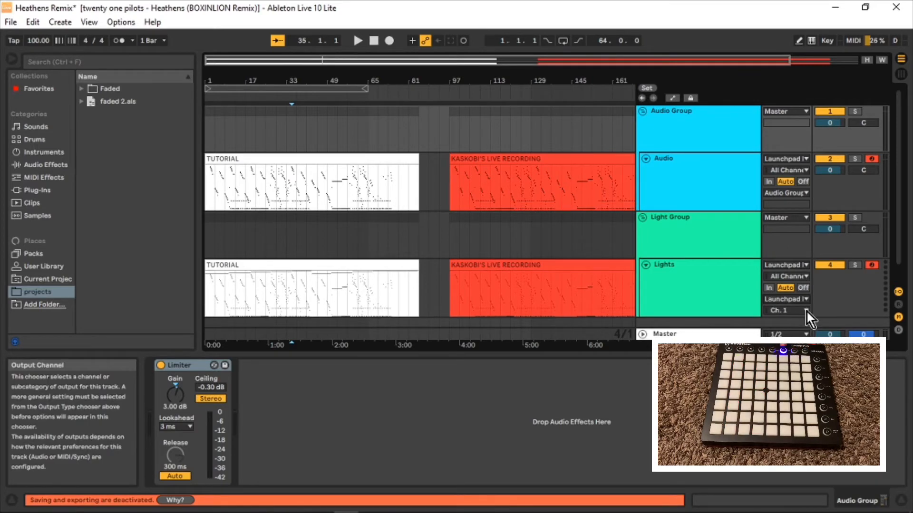
{"action": "left_click", "coordinate": [783, 310]}
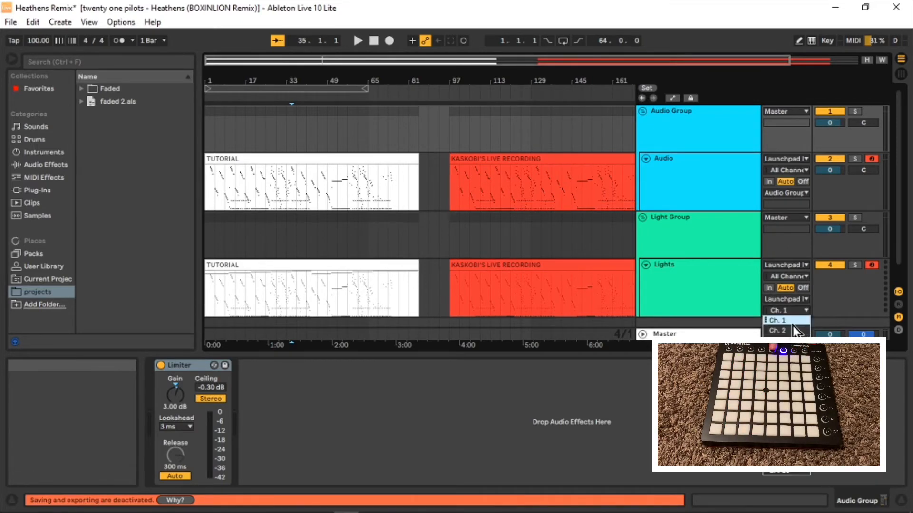